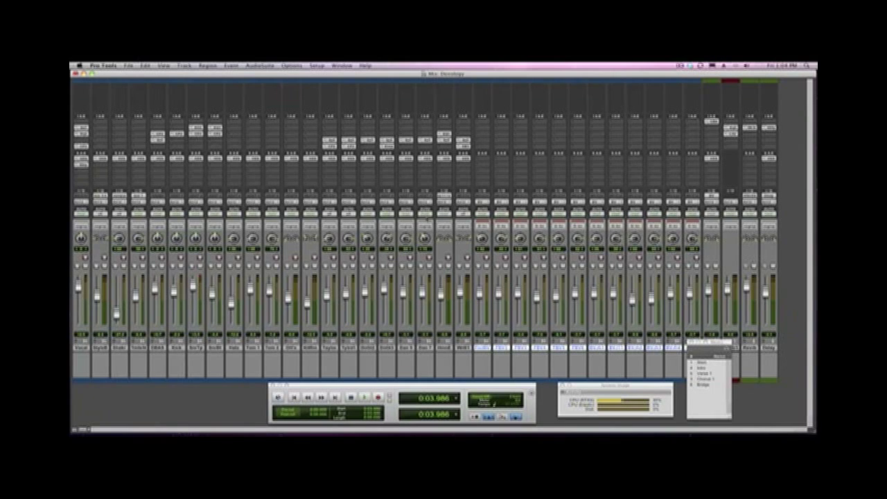
Briefly open and dismiss the program options, then start session playback.
click(103, 65)
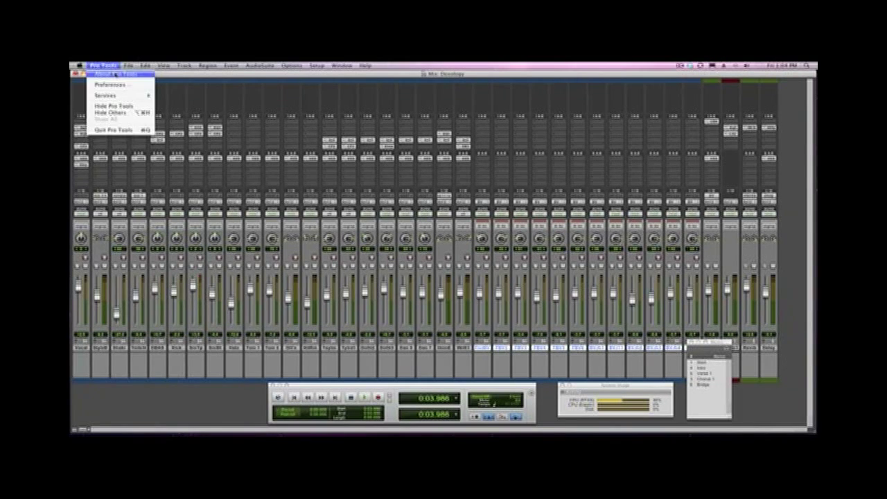
click(114, 74)
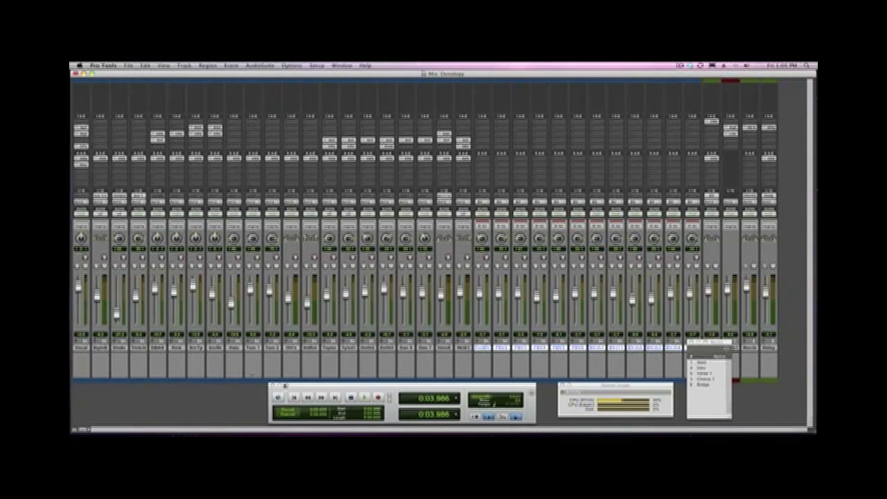
click(365, 396)
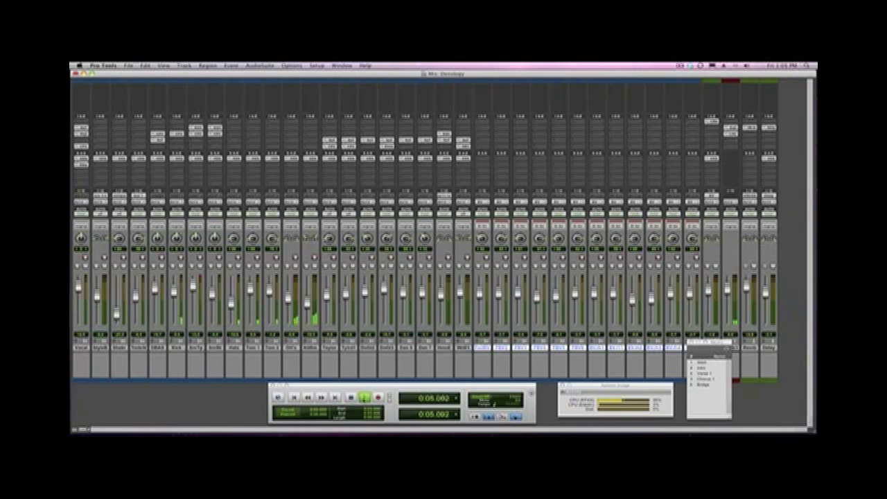
click(364, 397)
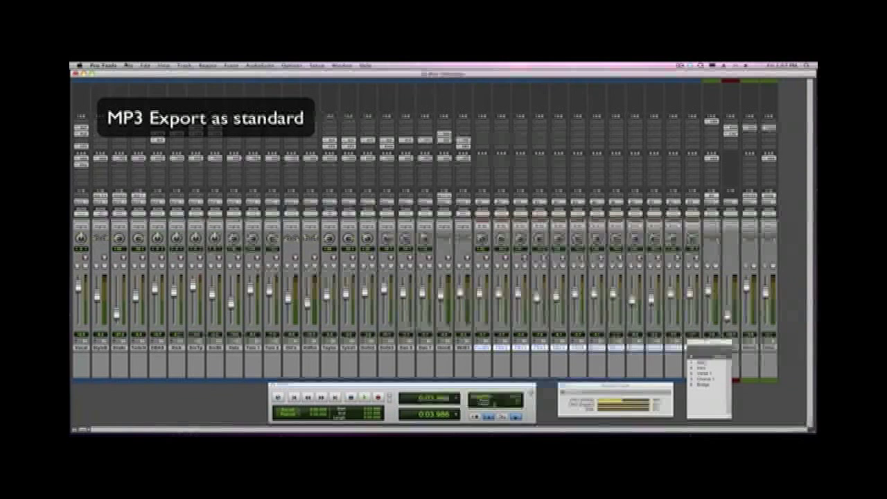
In Bounce to Disk, show the File Type list including MP3, then close the dialog.
click(127, 66)
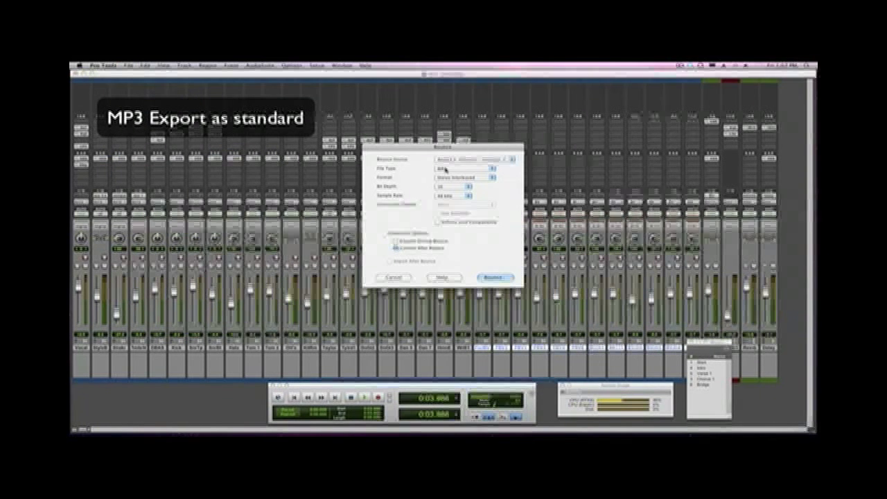
click(454, 170)
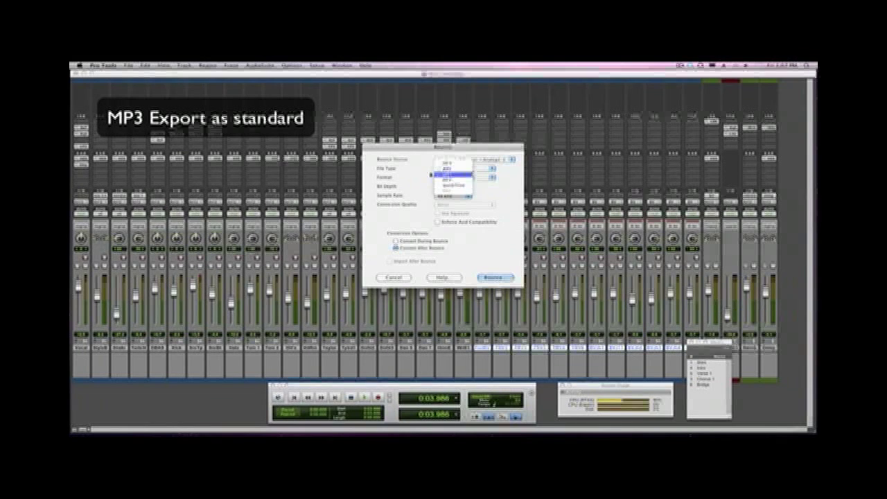
click(453, 168)
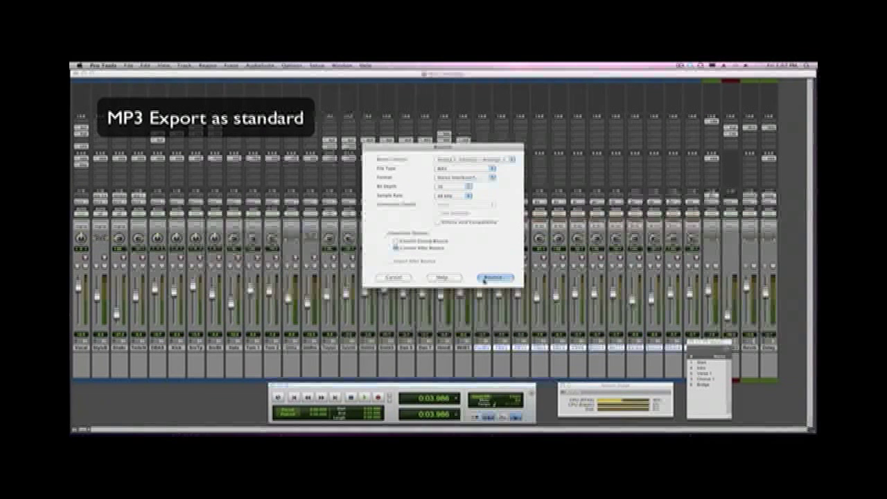
click(494, 277)
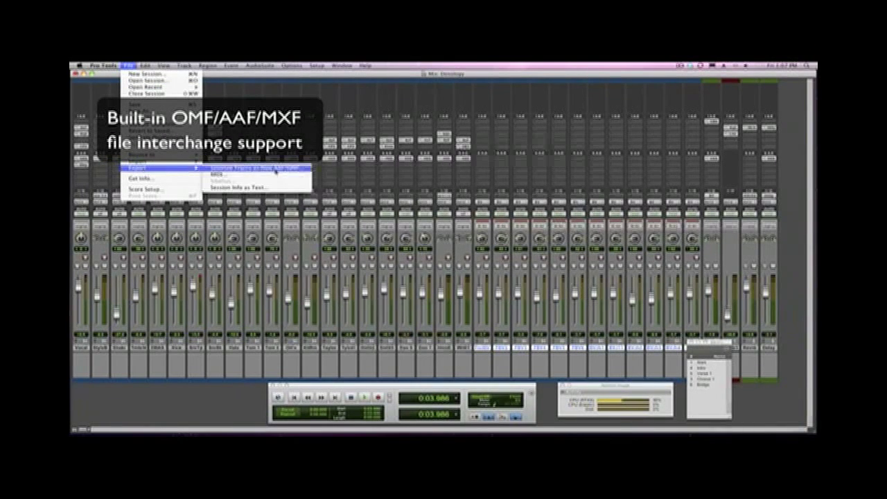
Review the Selected Tracks as OMF/AAF export options, then cancel without exporting.
click(243, 167)
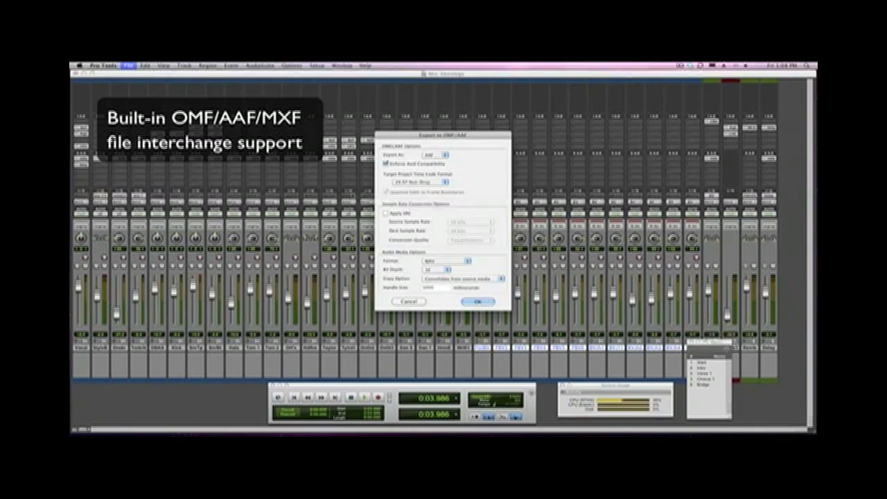
click(477, 302)
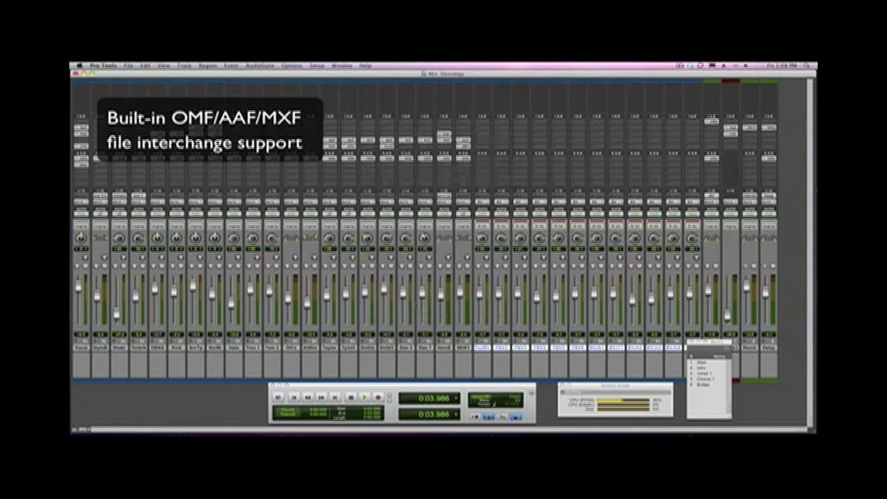